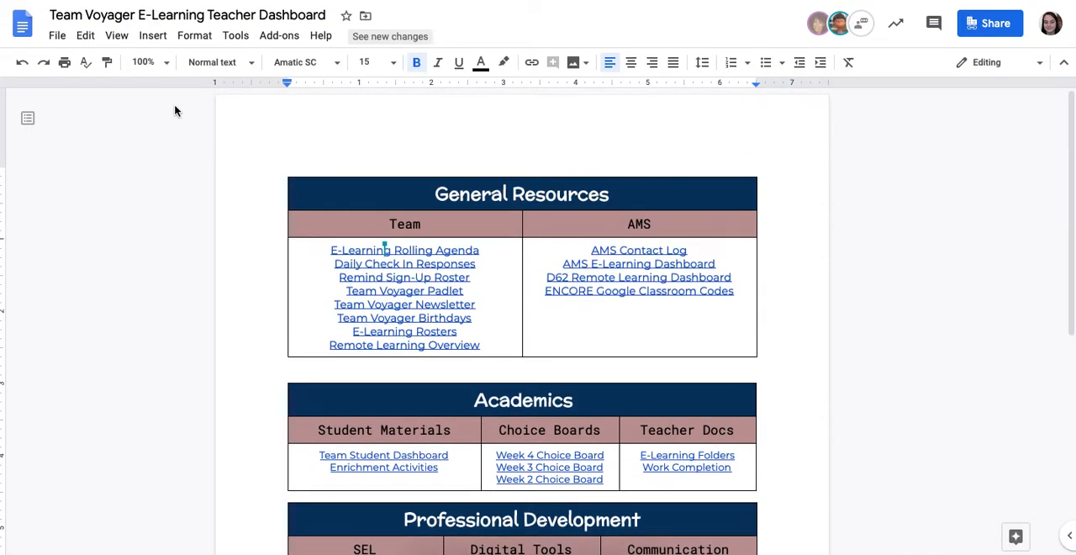
mouse_move(976, 45)
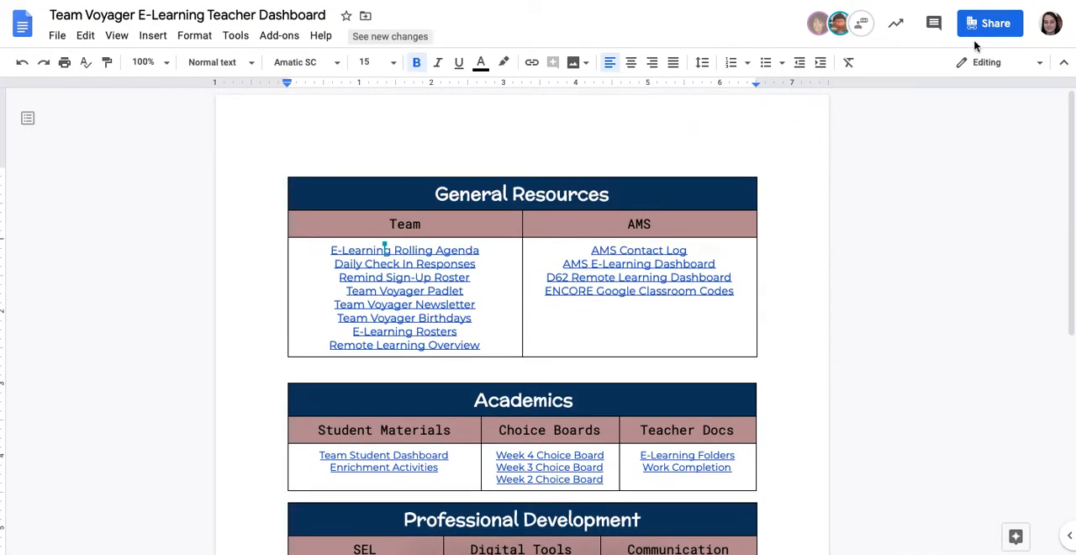
Open sharing settings for the Team Voyager E-Learning Teacher Dashboard document.
left_click(989, 22)
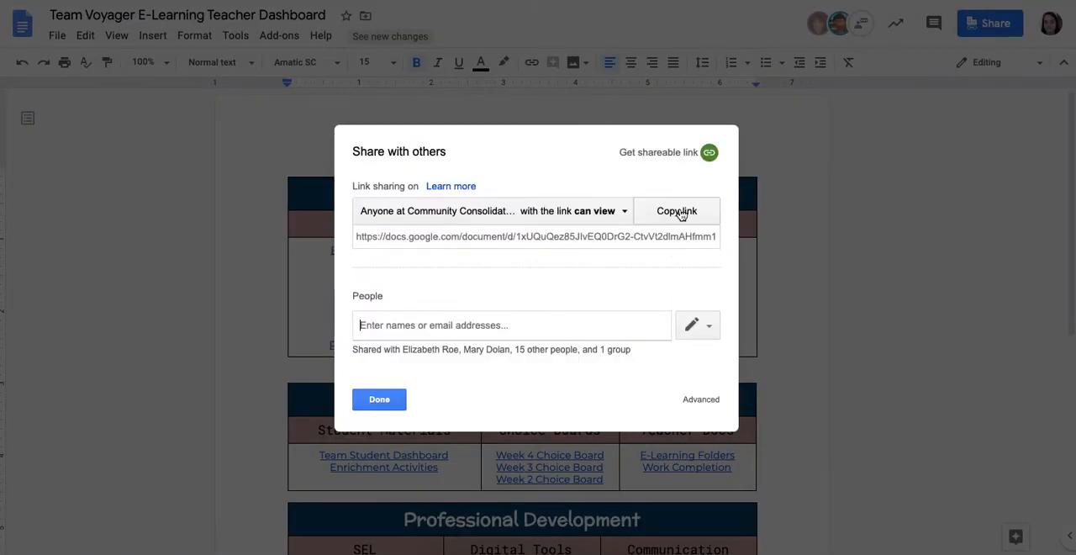
Set organization link access to 'can comment' and copy the dashboard link.
left_click(677, 211)
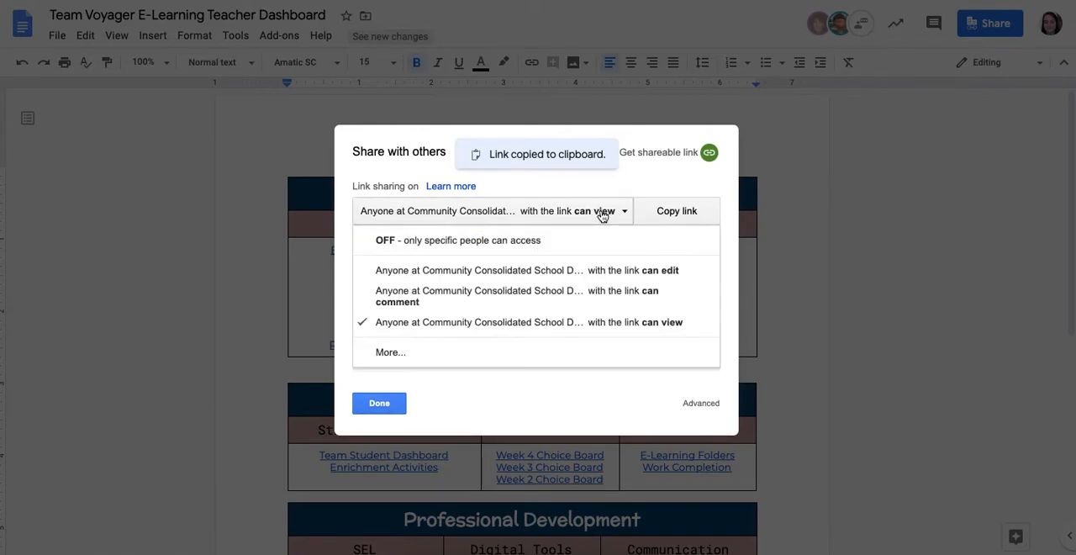
left_click(525, 270)
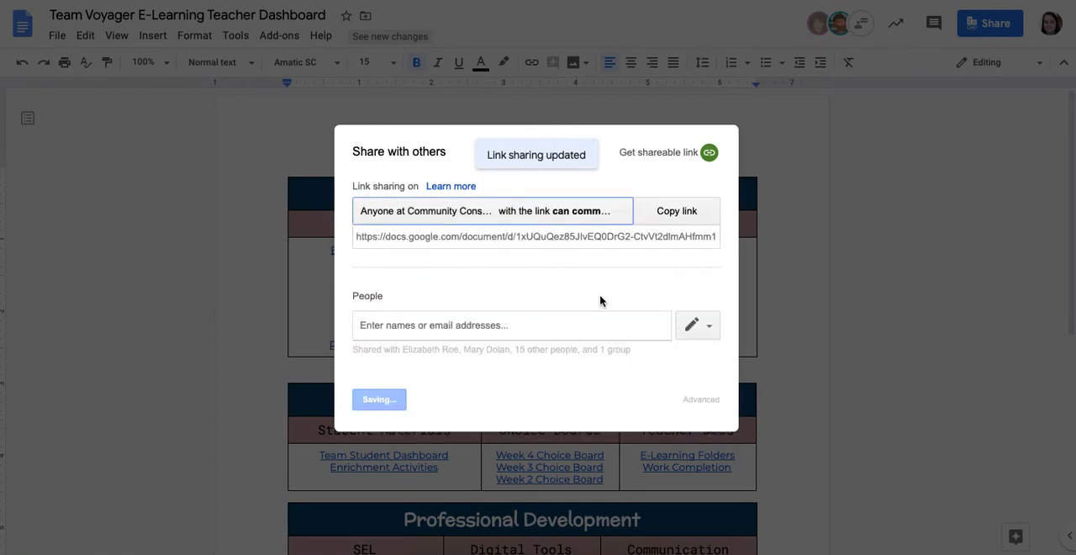
left_click(676, 211)
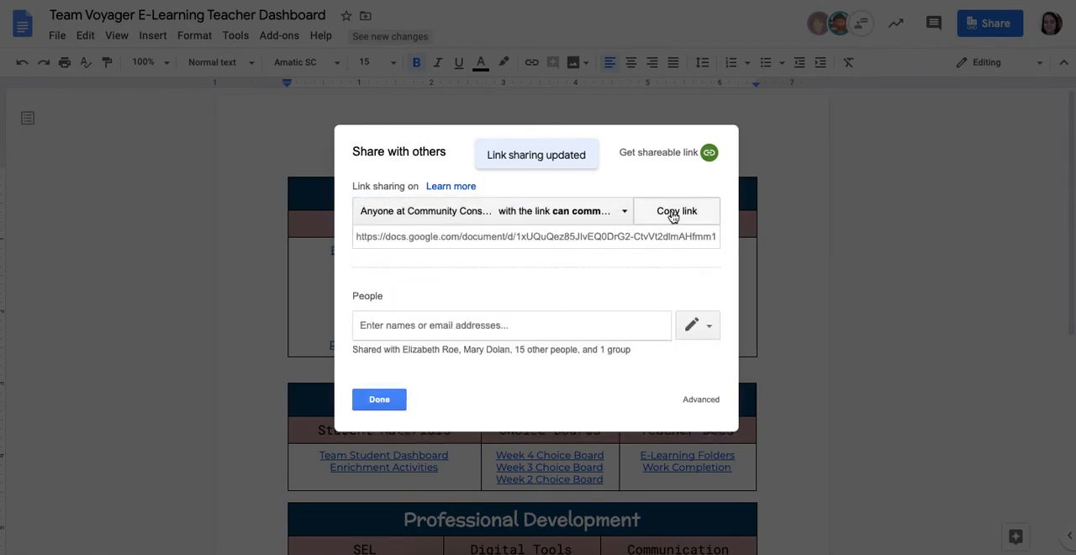
left_click(675, 211)
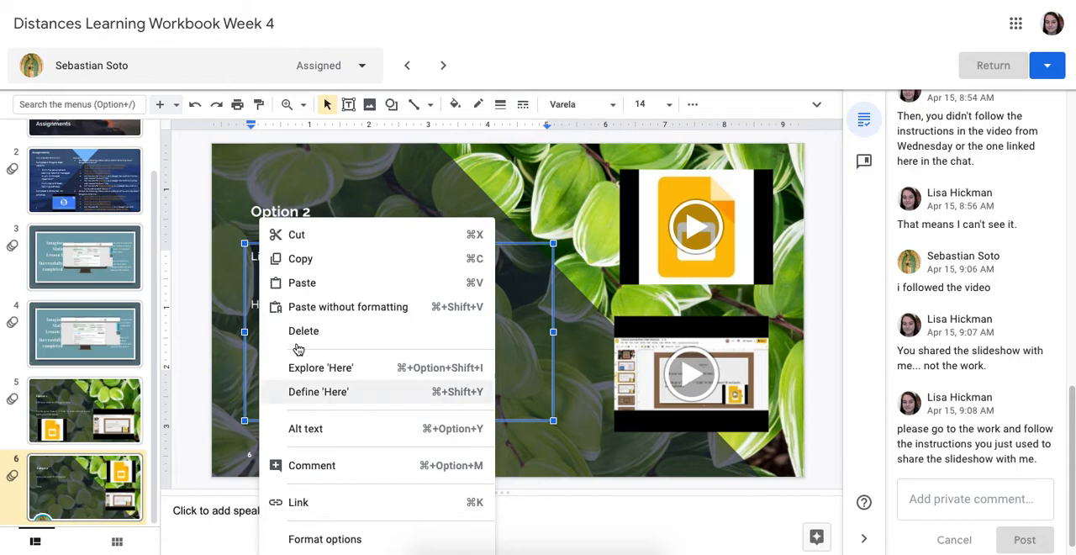
mouse_move(330, 429)
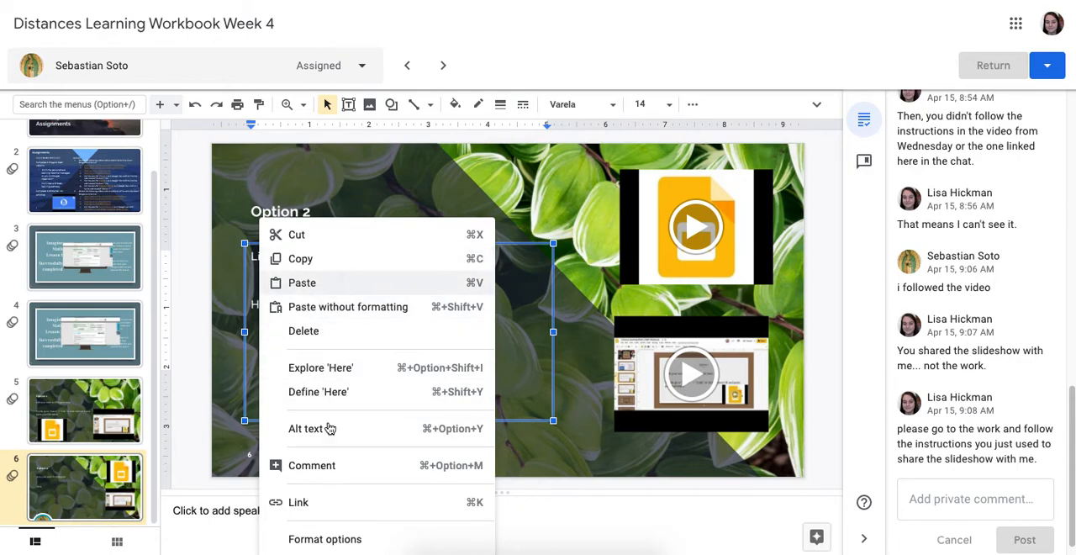
Link 'Here' on the Option 2 slide to the copied dashboard URL.
left_click(298, 502)
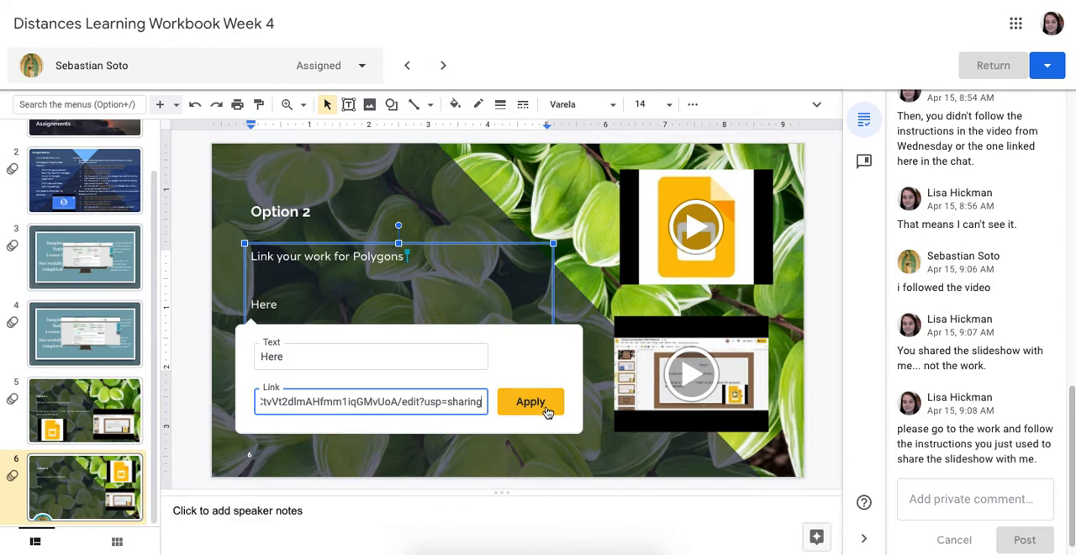
left_click(529, 400)
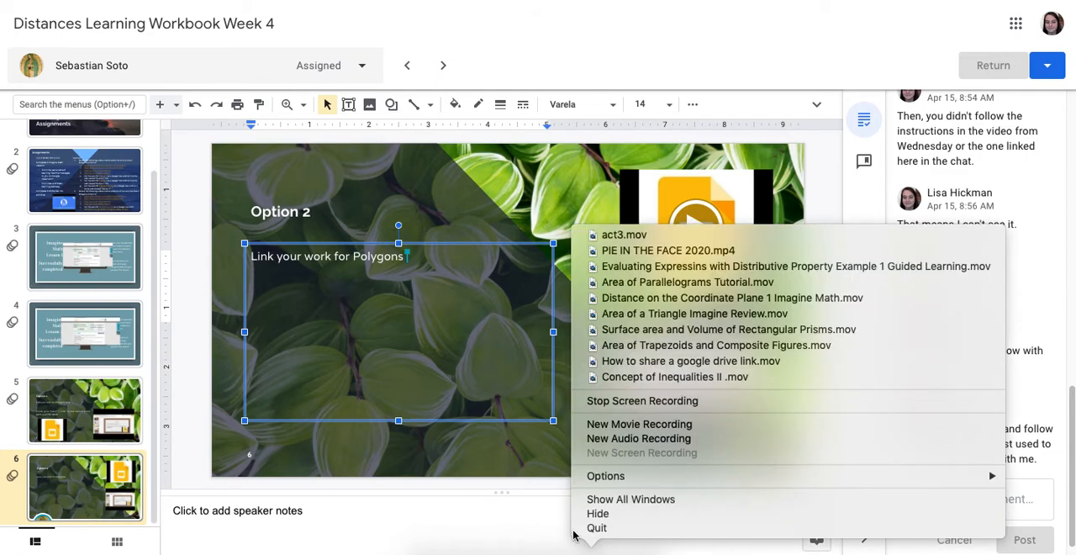
mouse_move(763, 401)
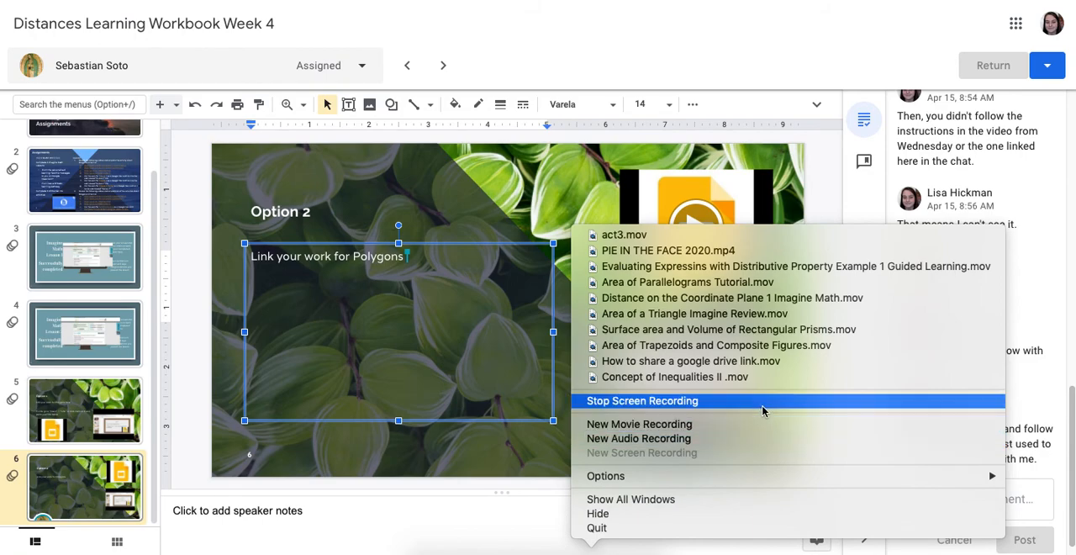